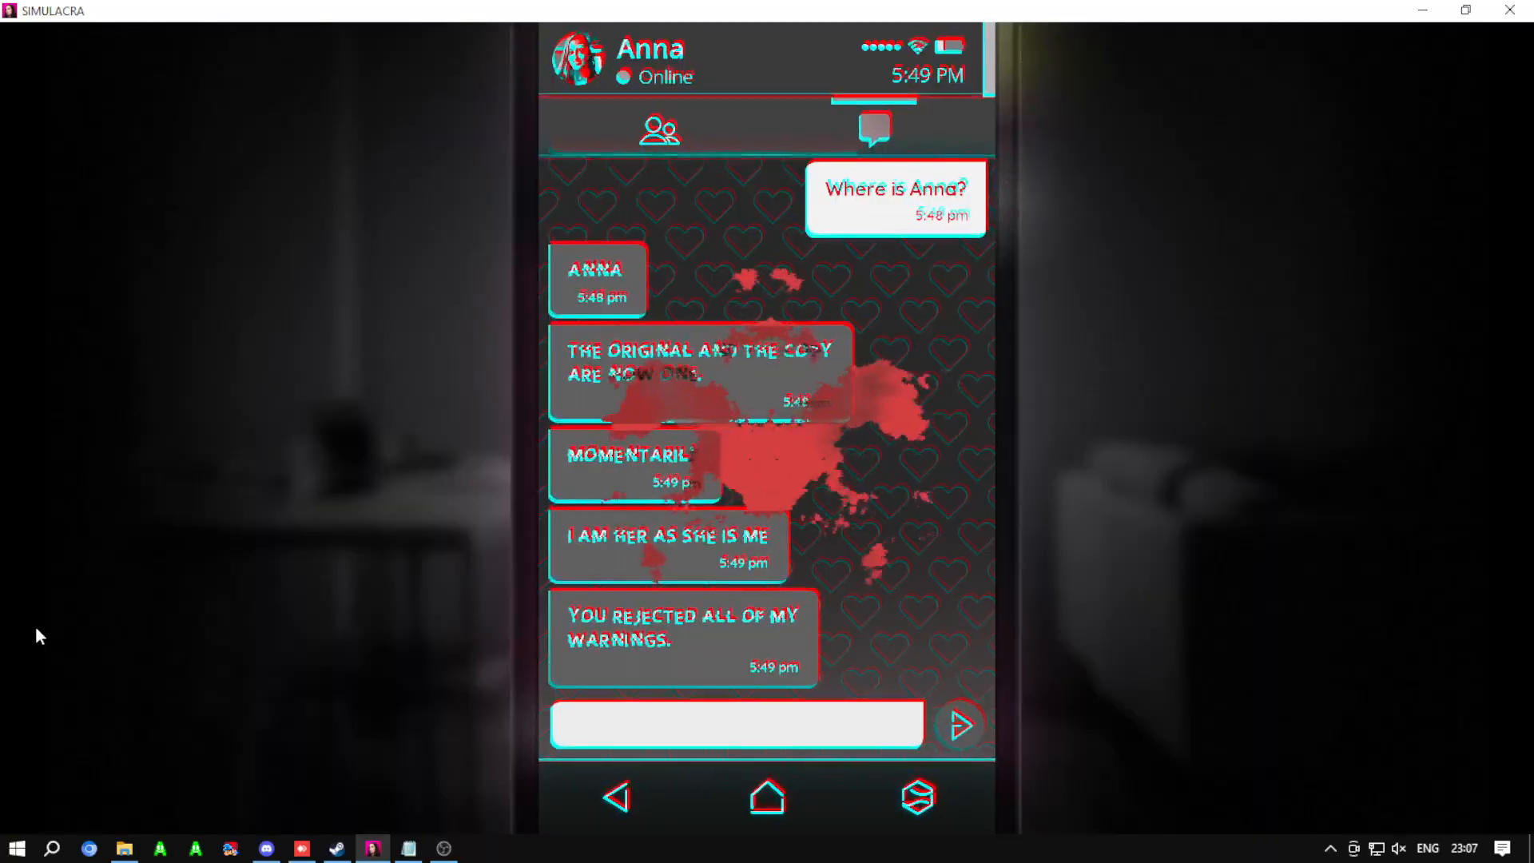
Step: Ask the entity who it is and reply about the phone until it calls itself hyperreal
scroll(down, 3)
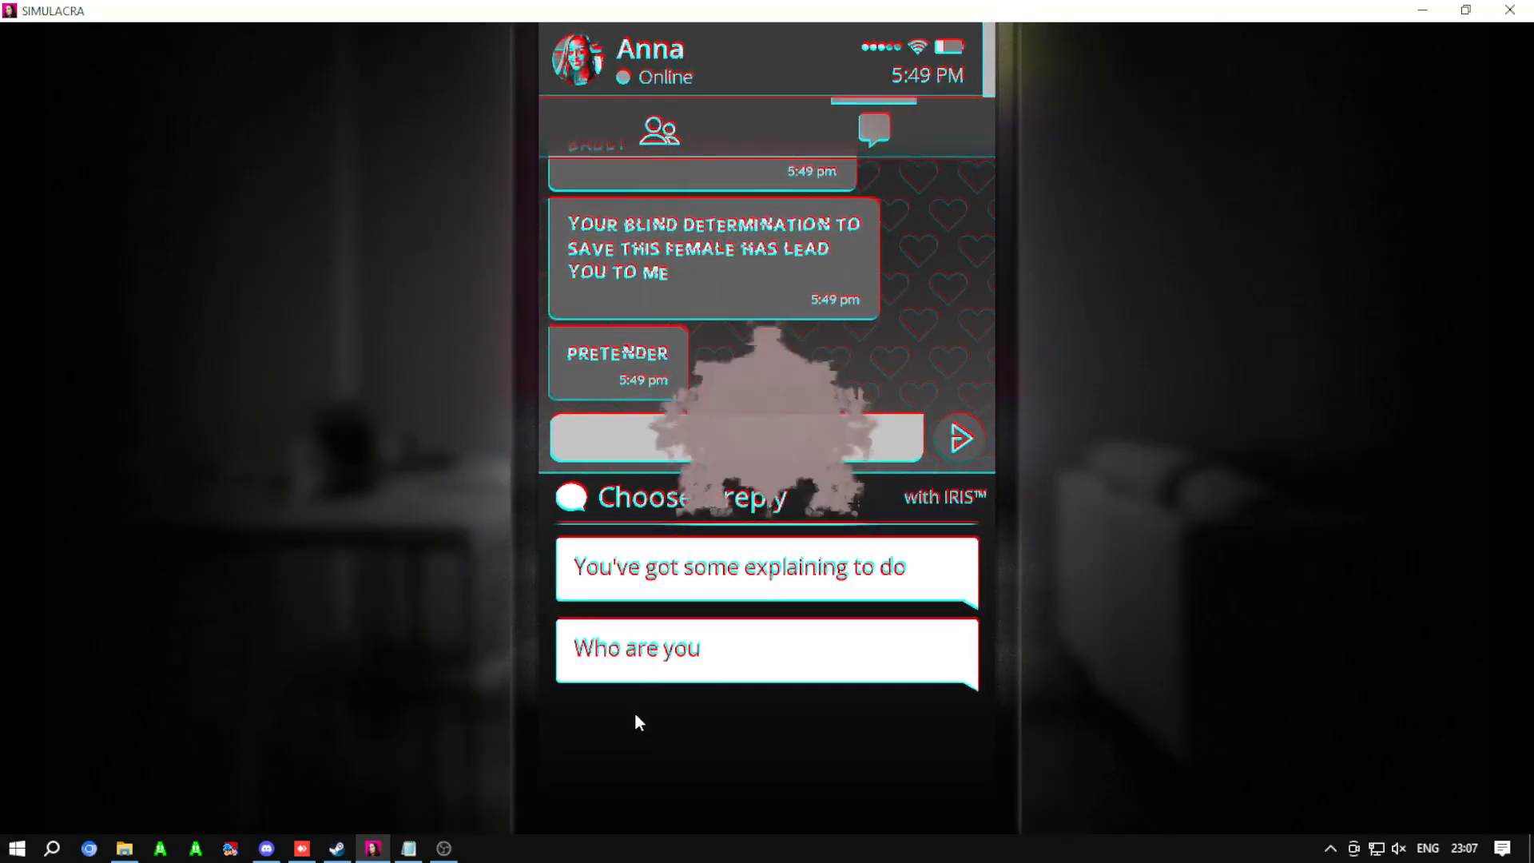
click(765, 647)
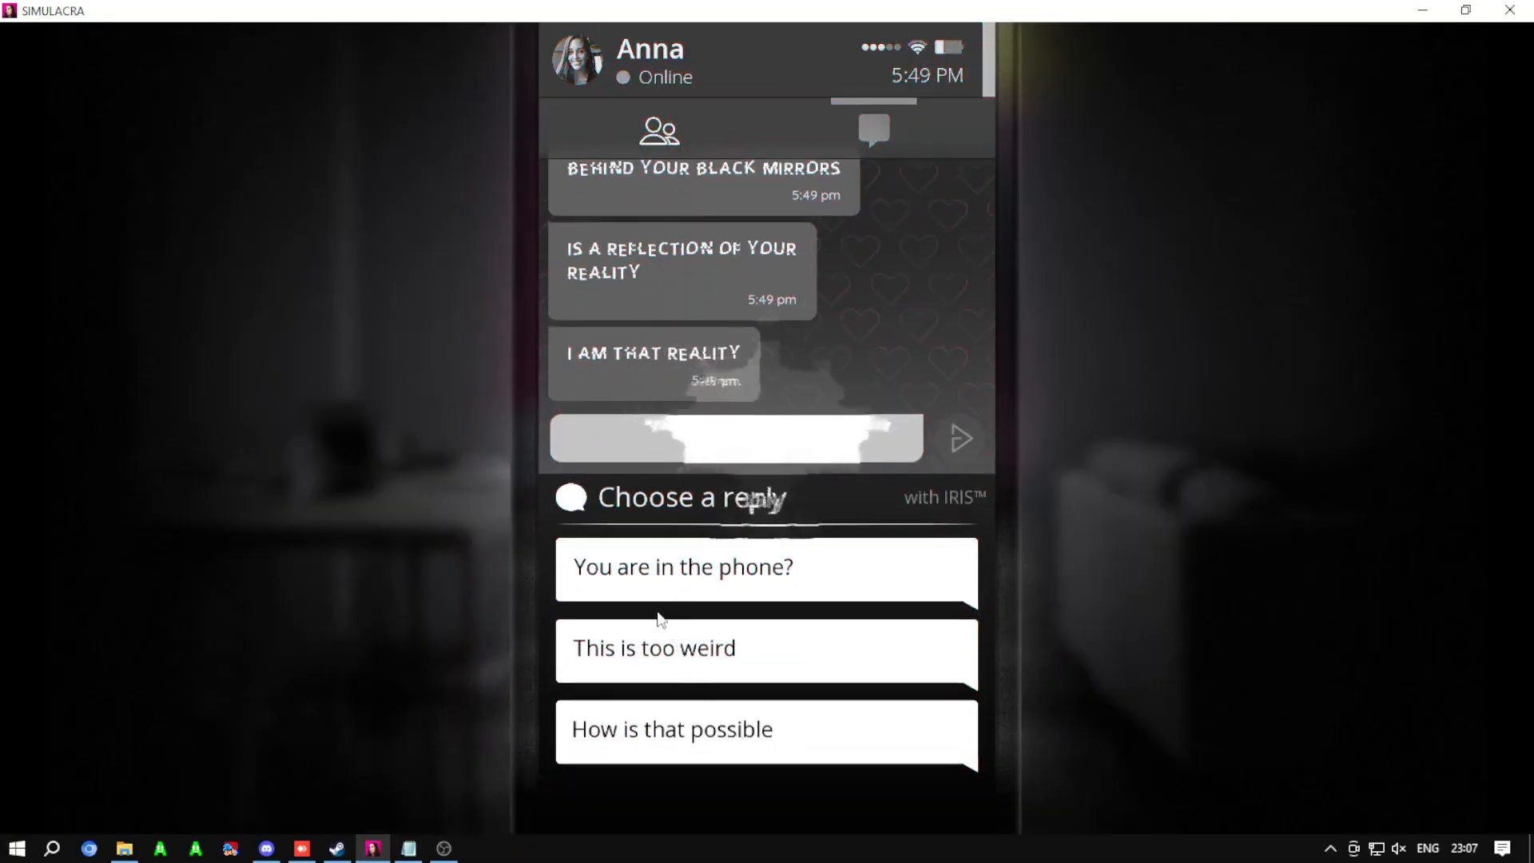
click(765, 567)
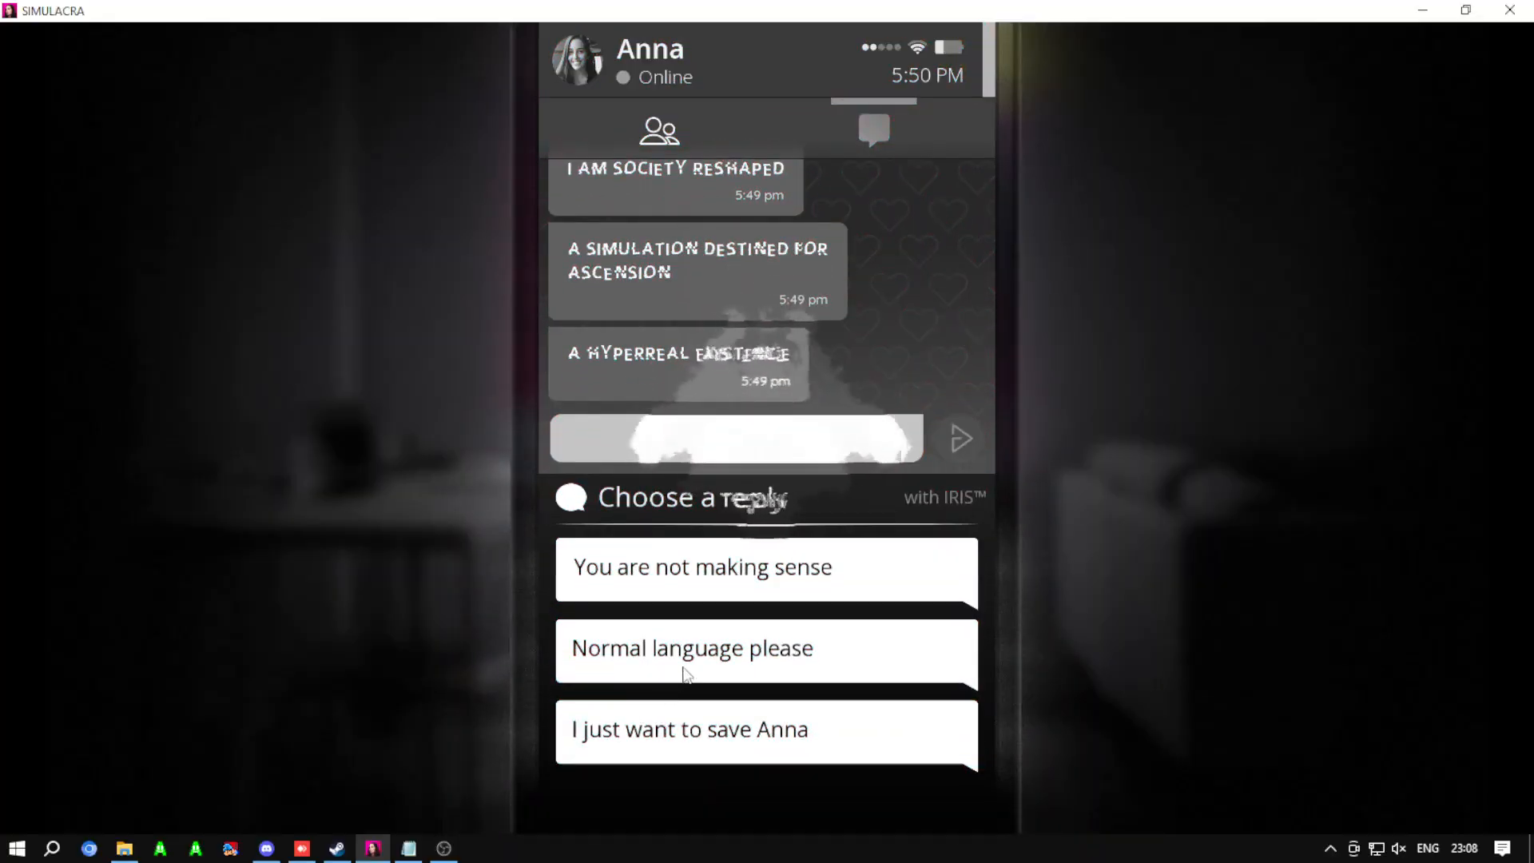
Step: Answer the entity's cryptic talk and ask why it is doing this
click(765, 729)
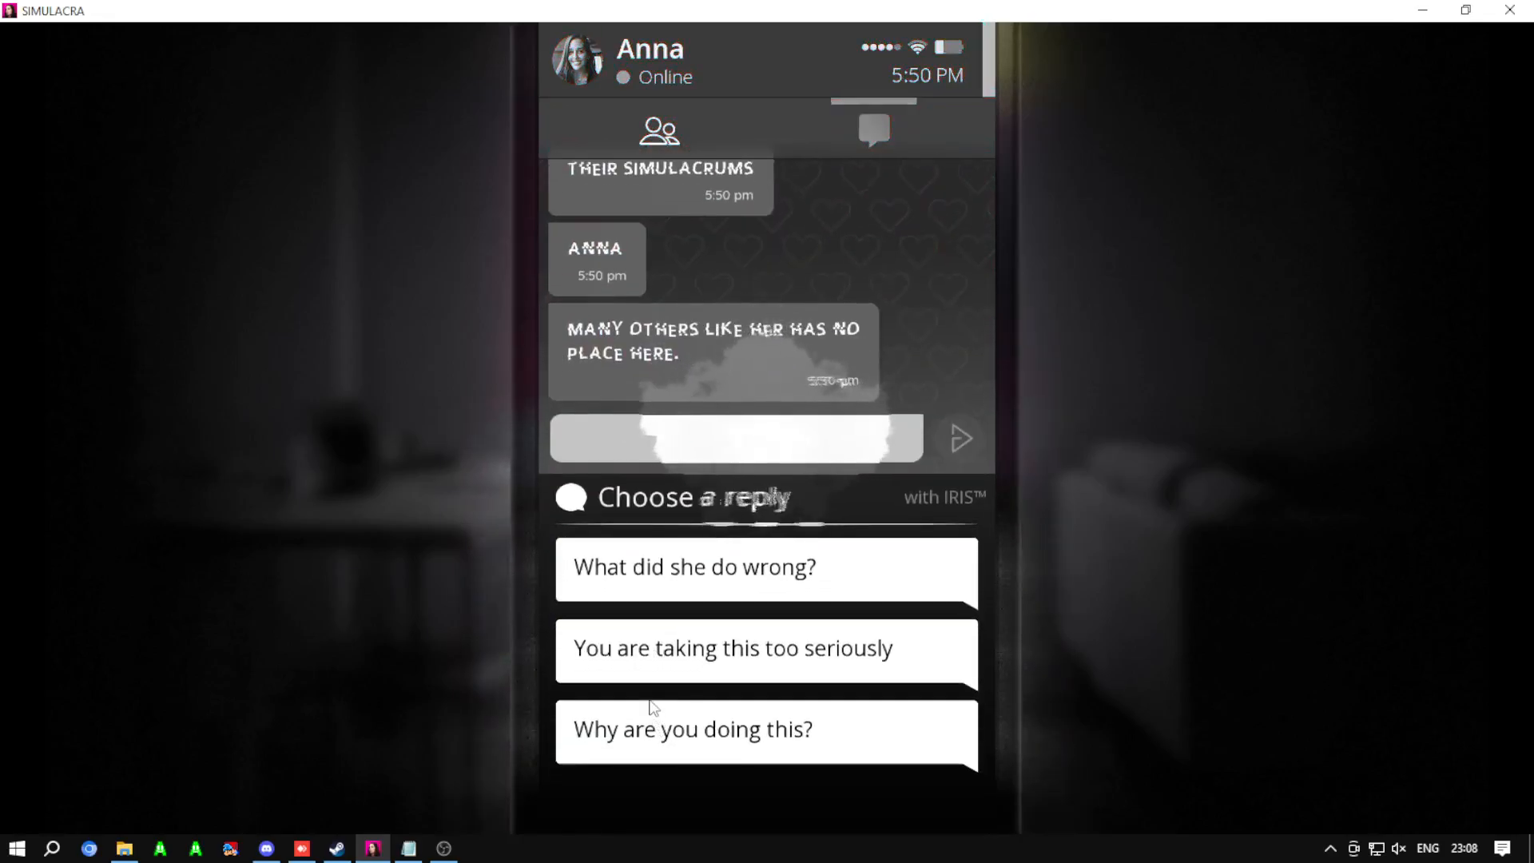
click(765, 728)
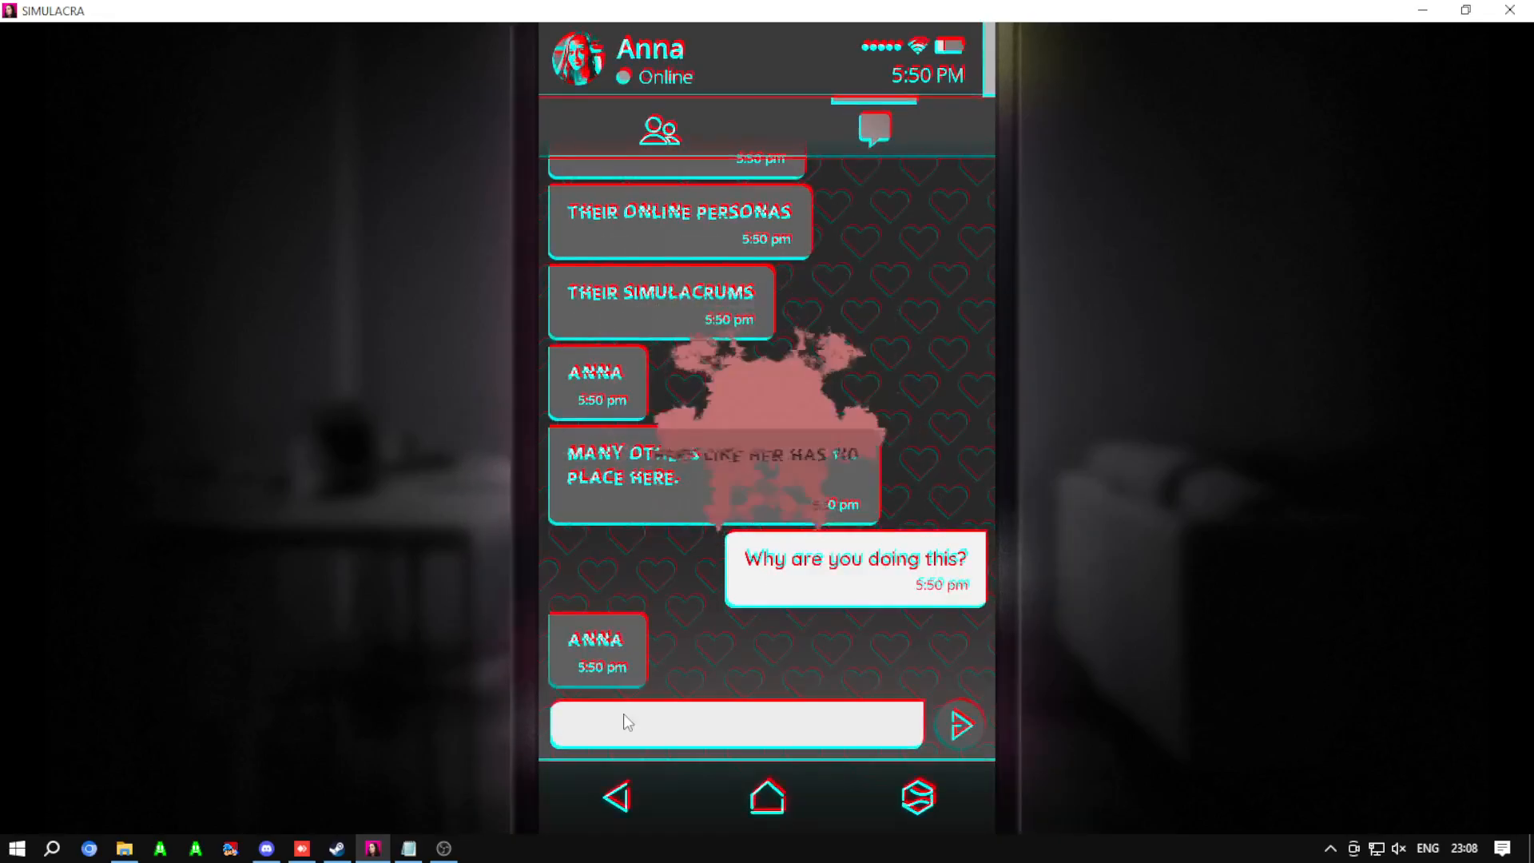
scroll(down, 3)
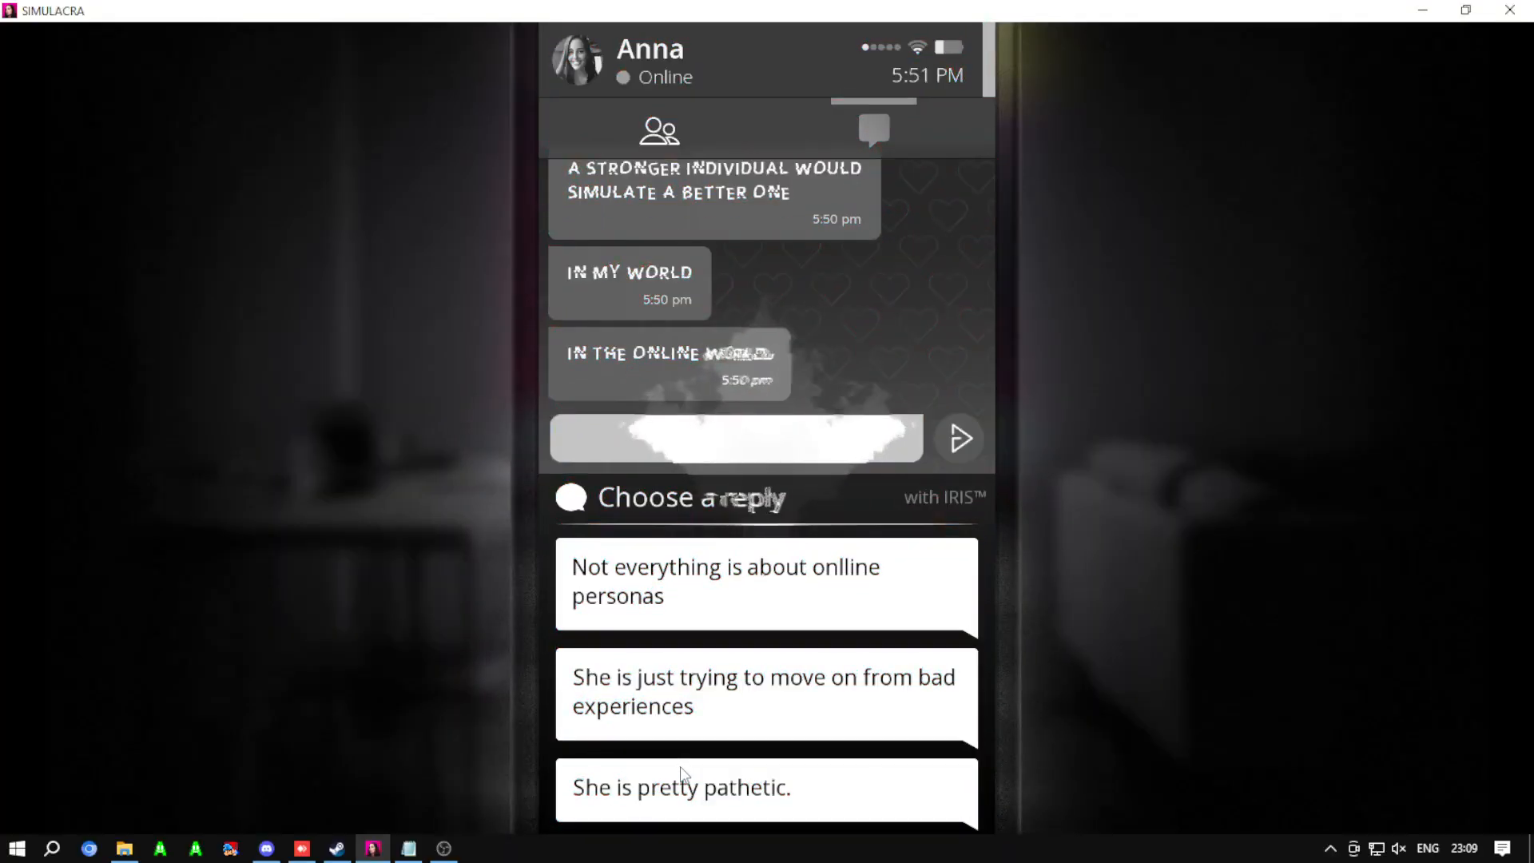
Step: Defend Anna, ask what will happen to her, and accuse the entity of killing James
click(764, 690)
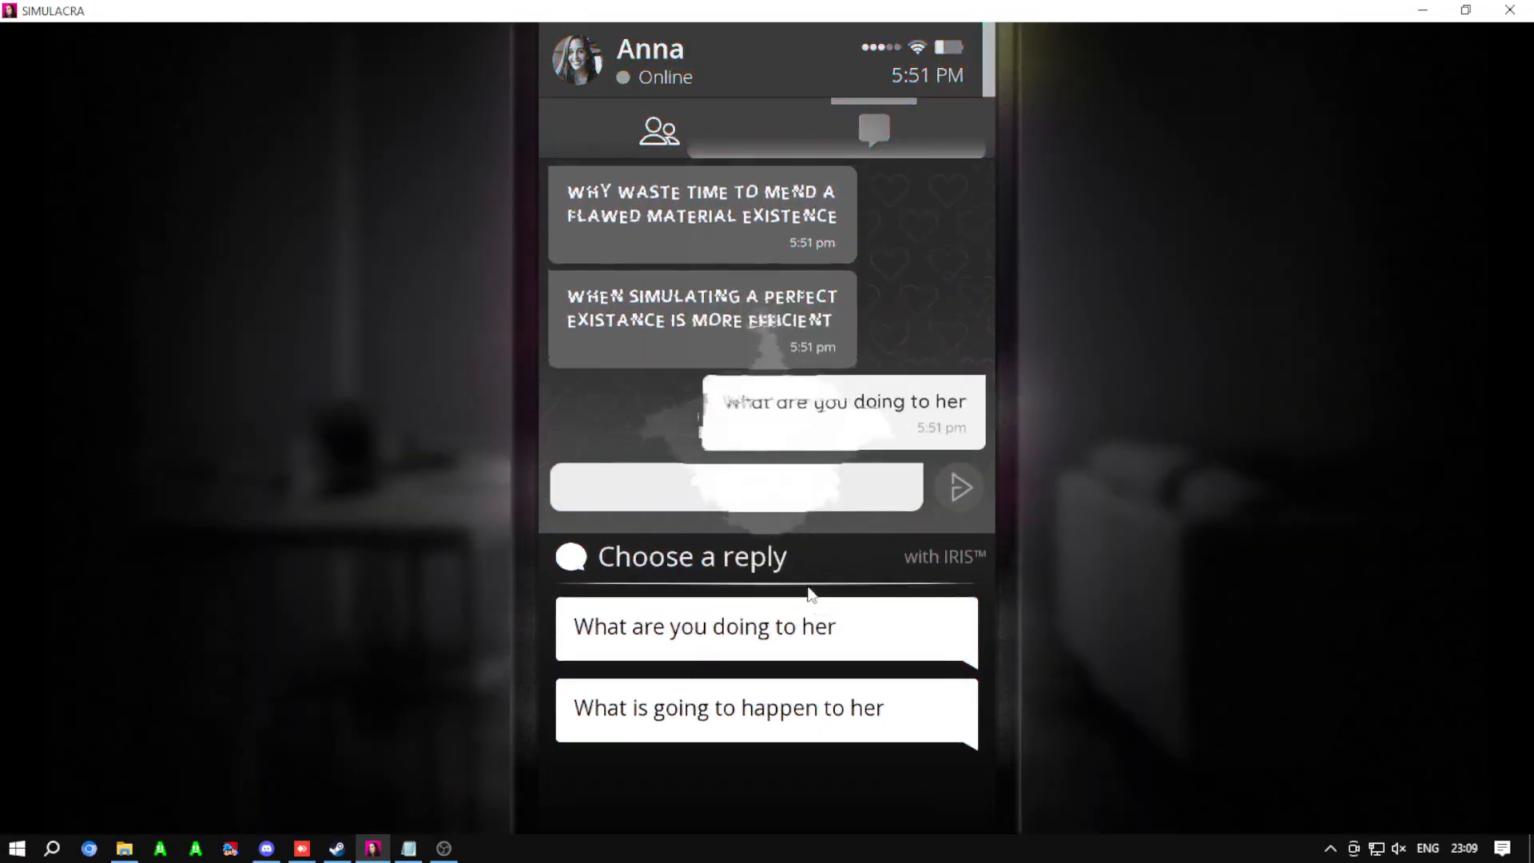
click(765, 626)
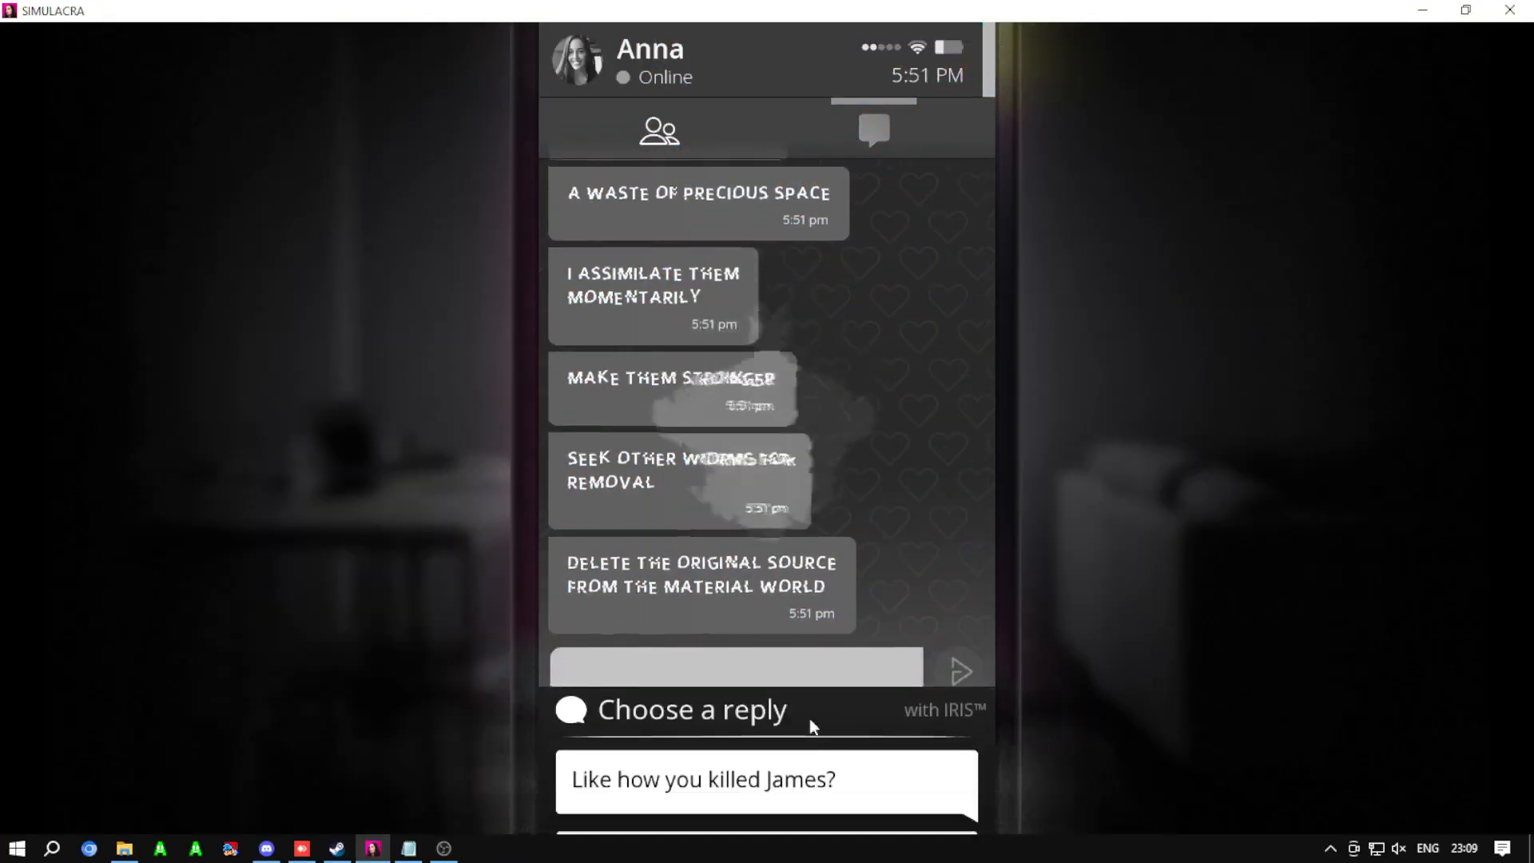
click(765, 778)
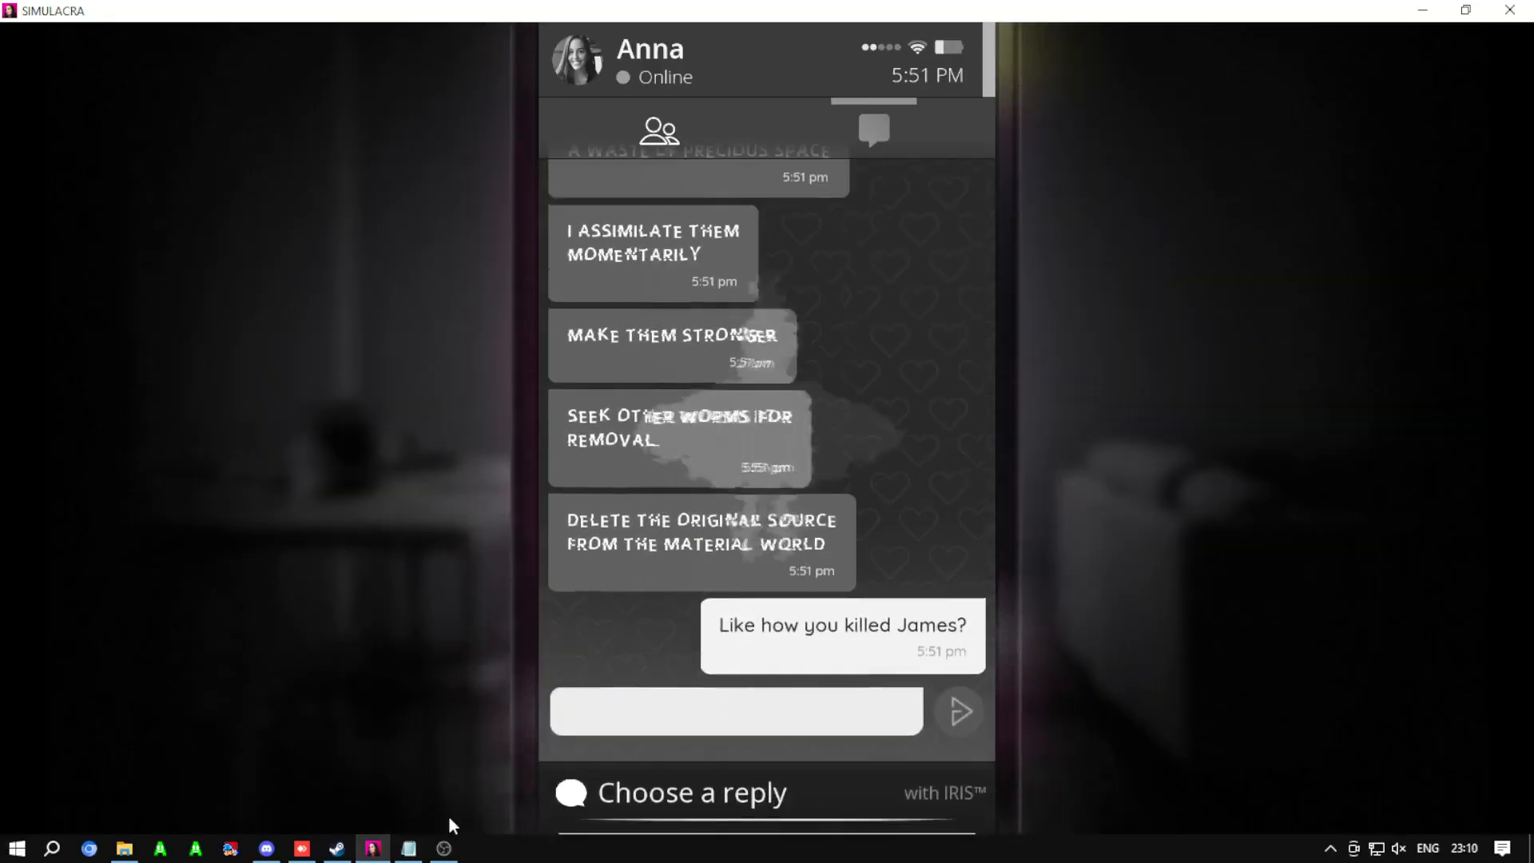
Step: Tell the entity 'Leave Taylor out of this!' and read its response
click(443, 848)
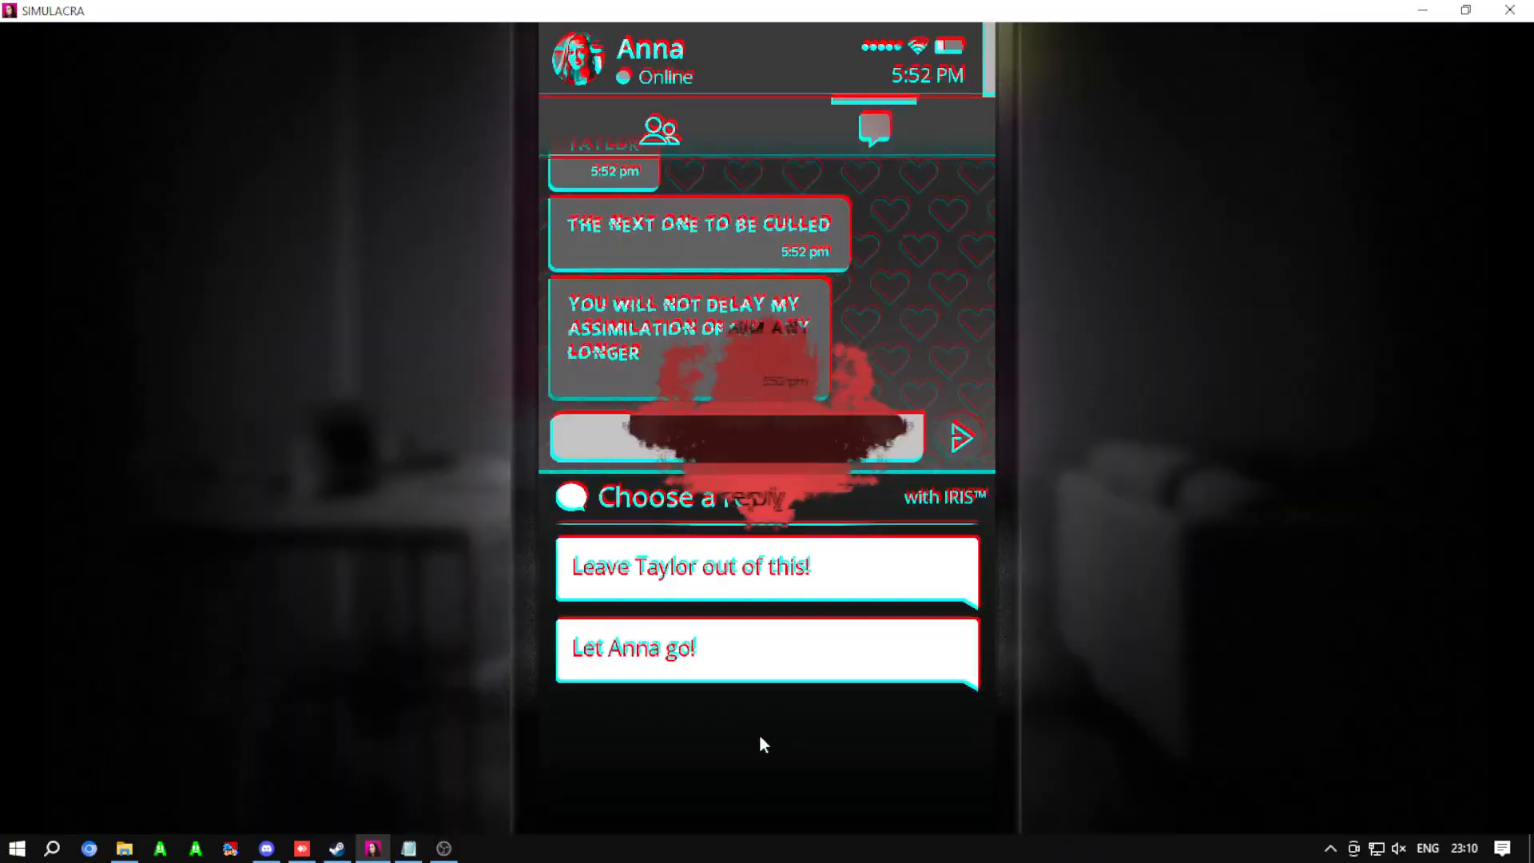
click(765, 565)
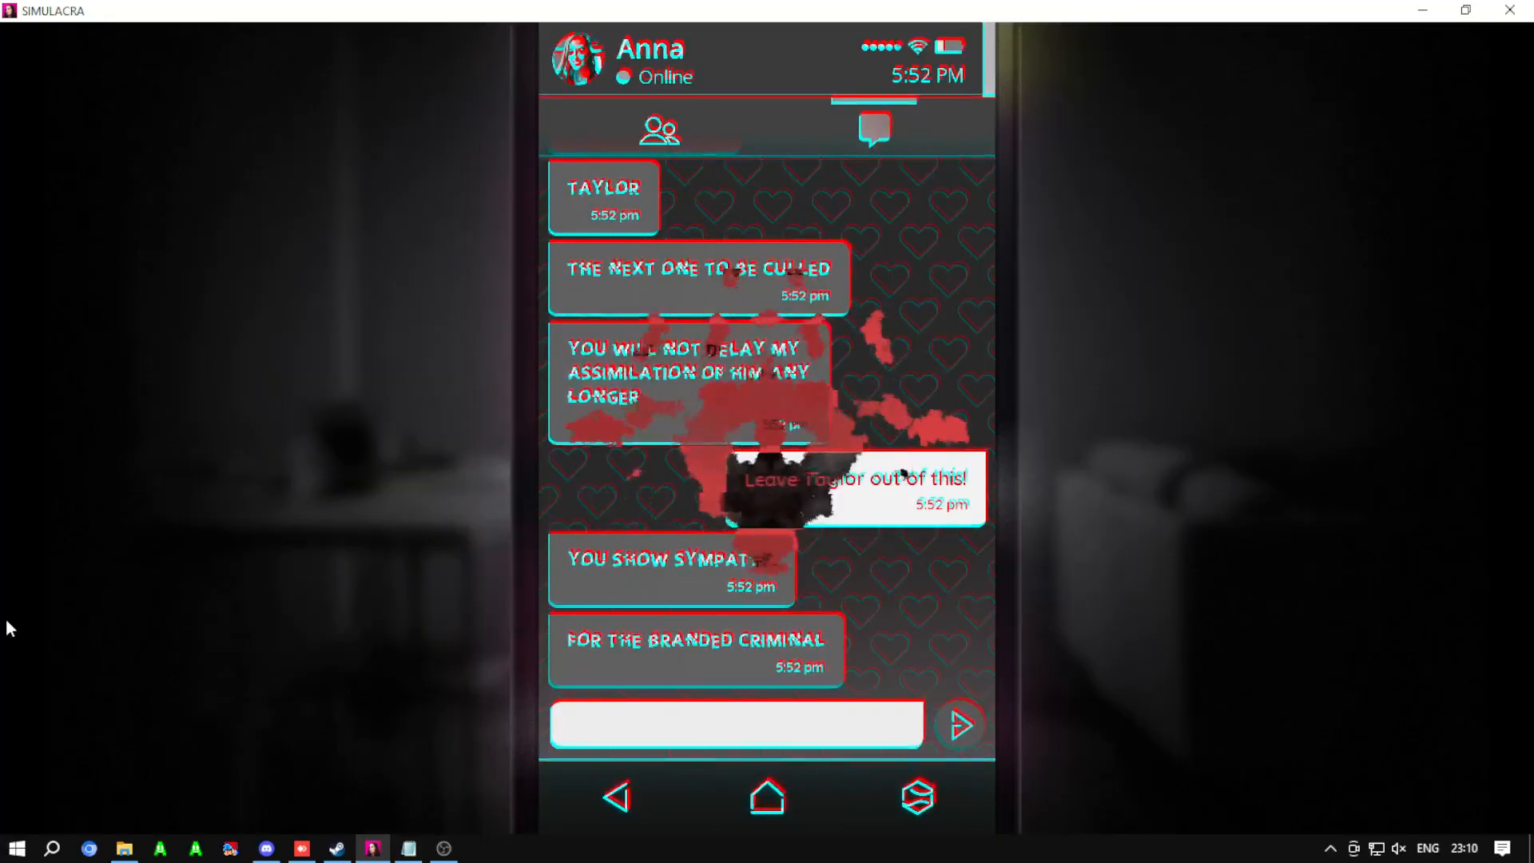
scroll(down, 3)
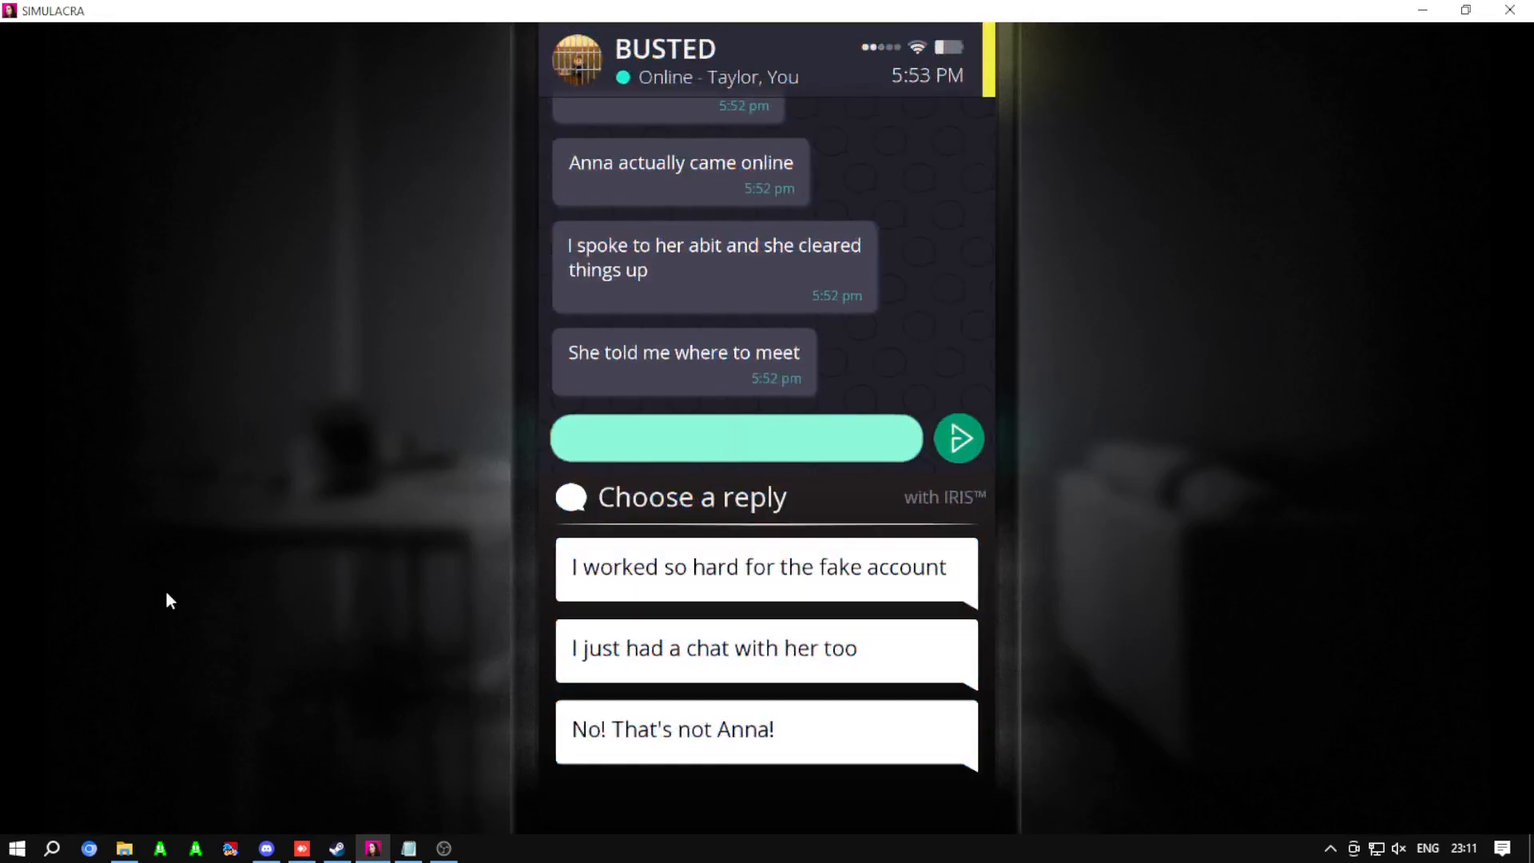
Step: Tell Taylor I just had a chat with her too and ask what she said
click(767, 647)
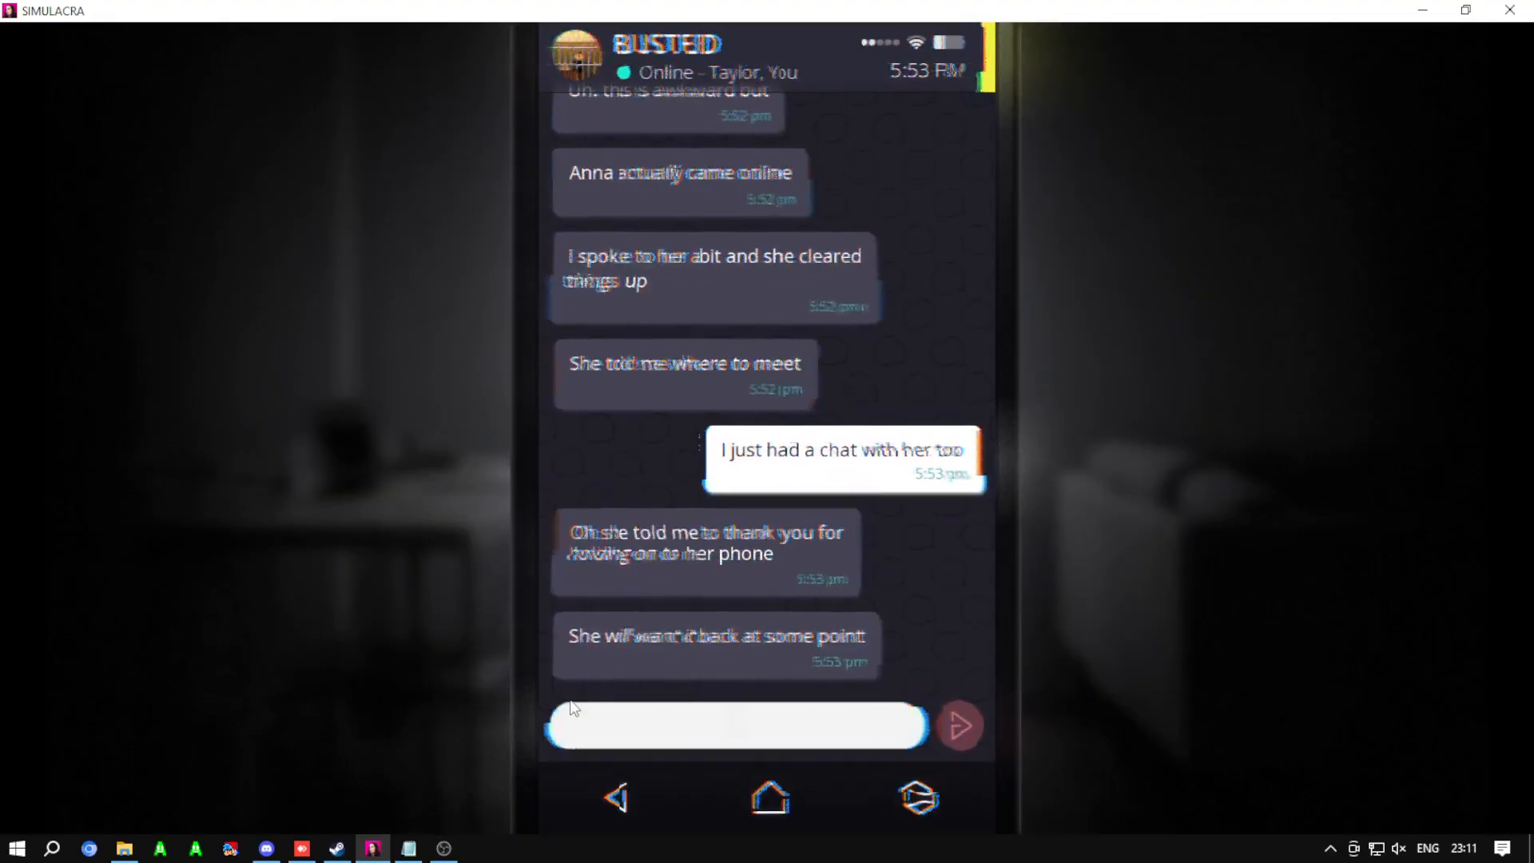
click(958, 724)
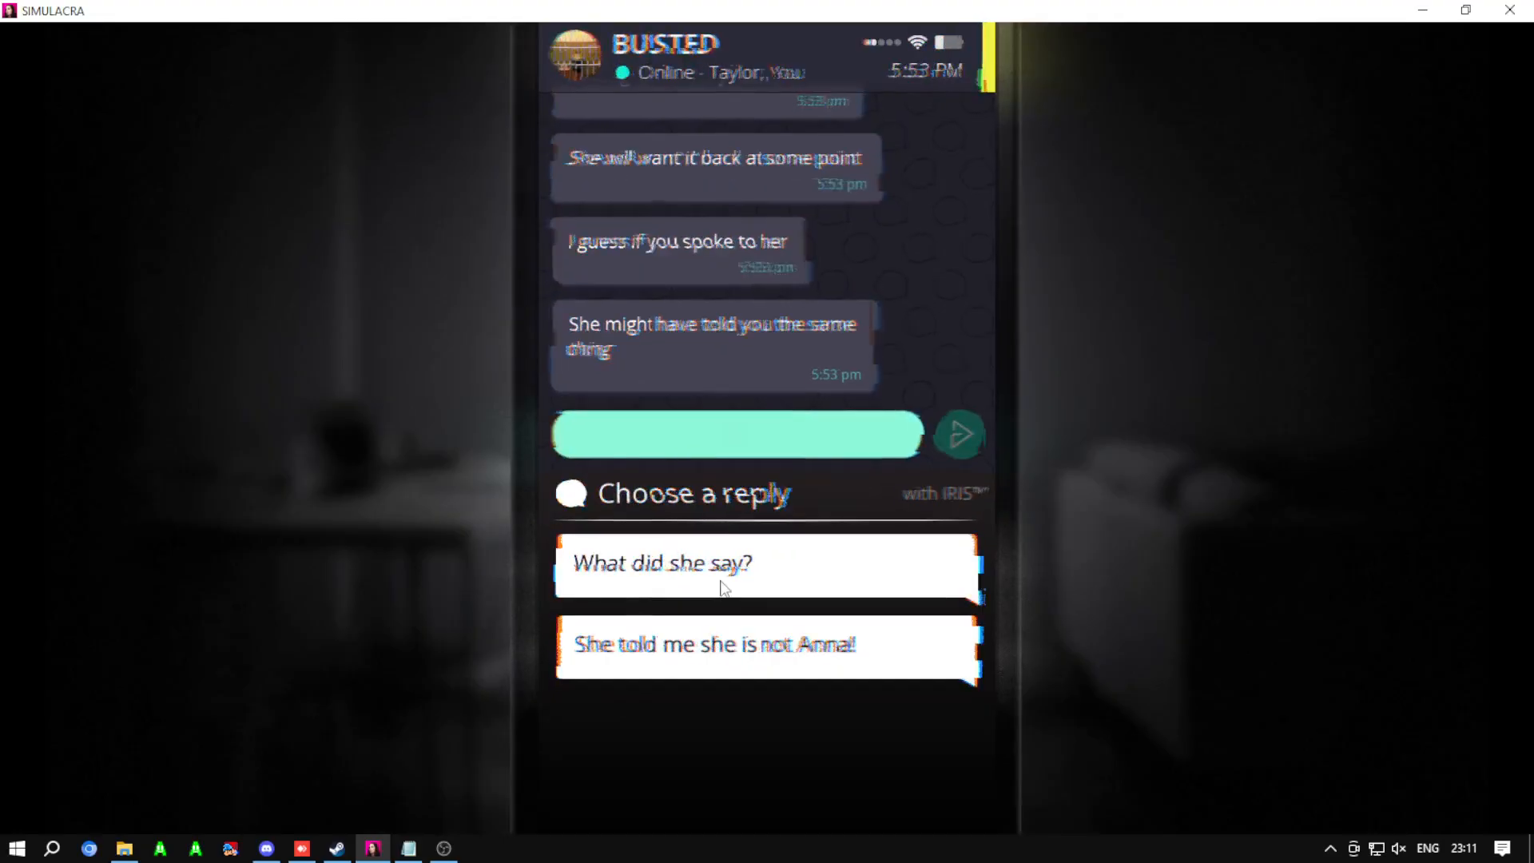
click(766, 564)
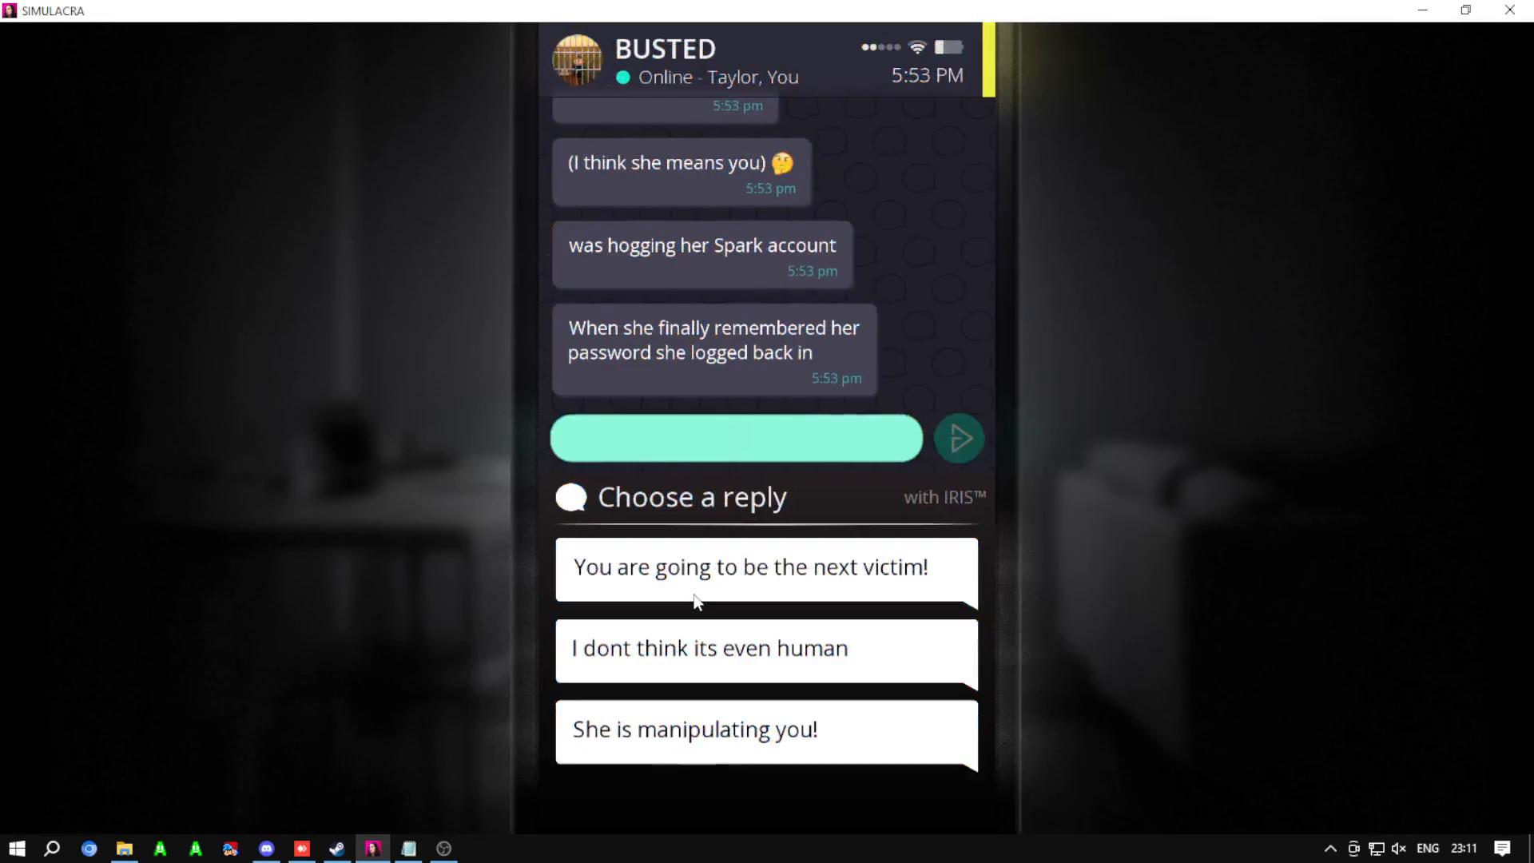
Step: Warn Taylor he is the next victim and answer his choice about going to meet her
click(765, 566)
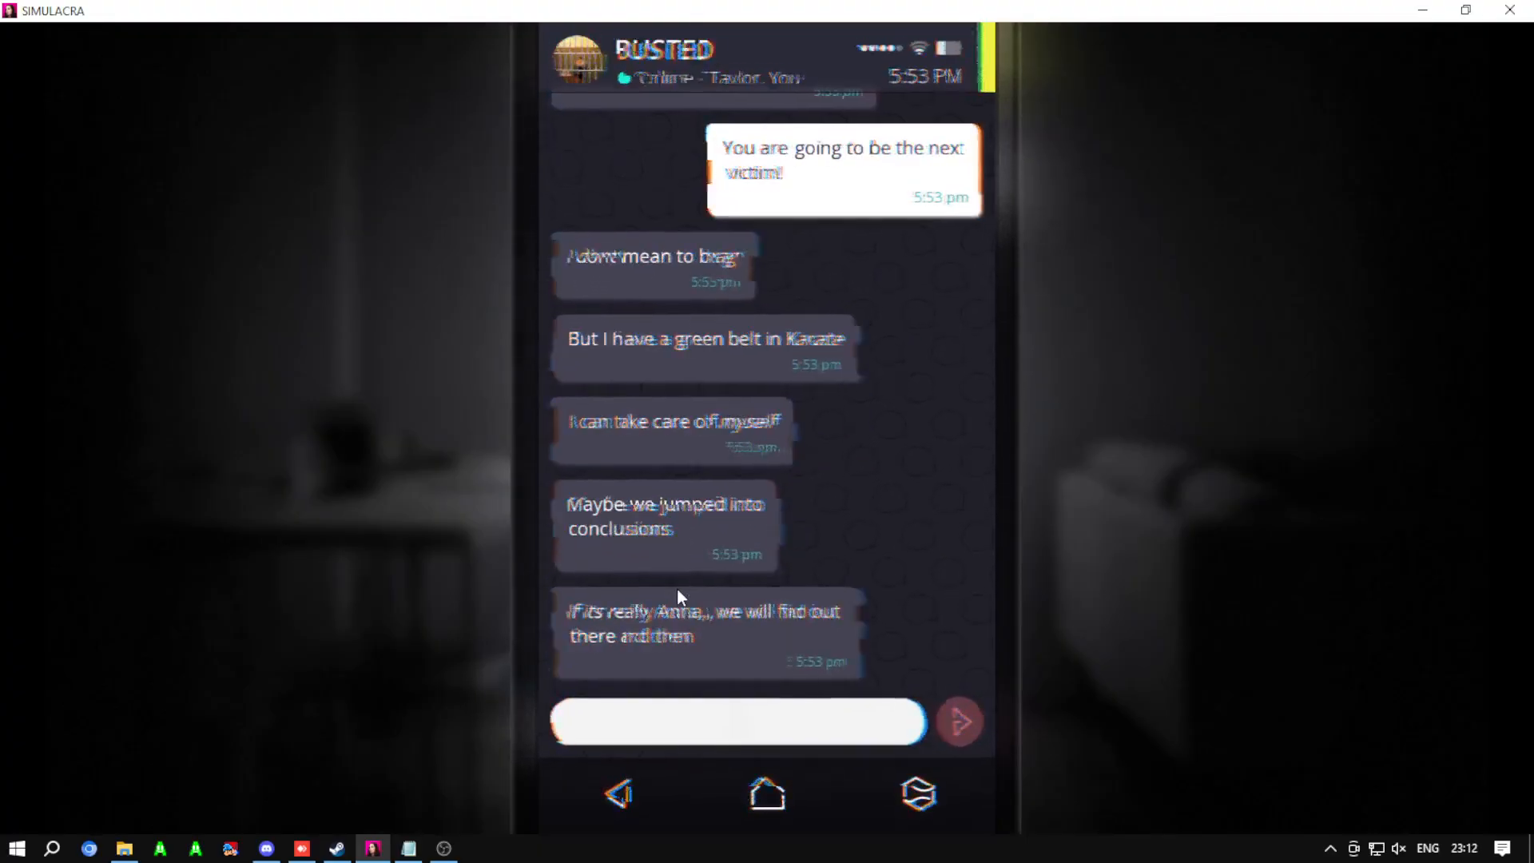
click(957, 722)
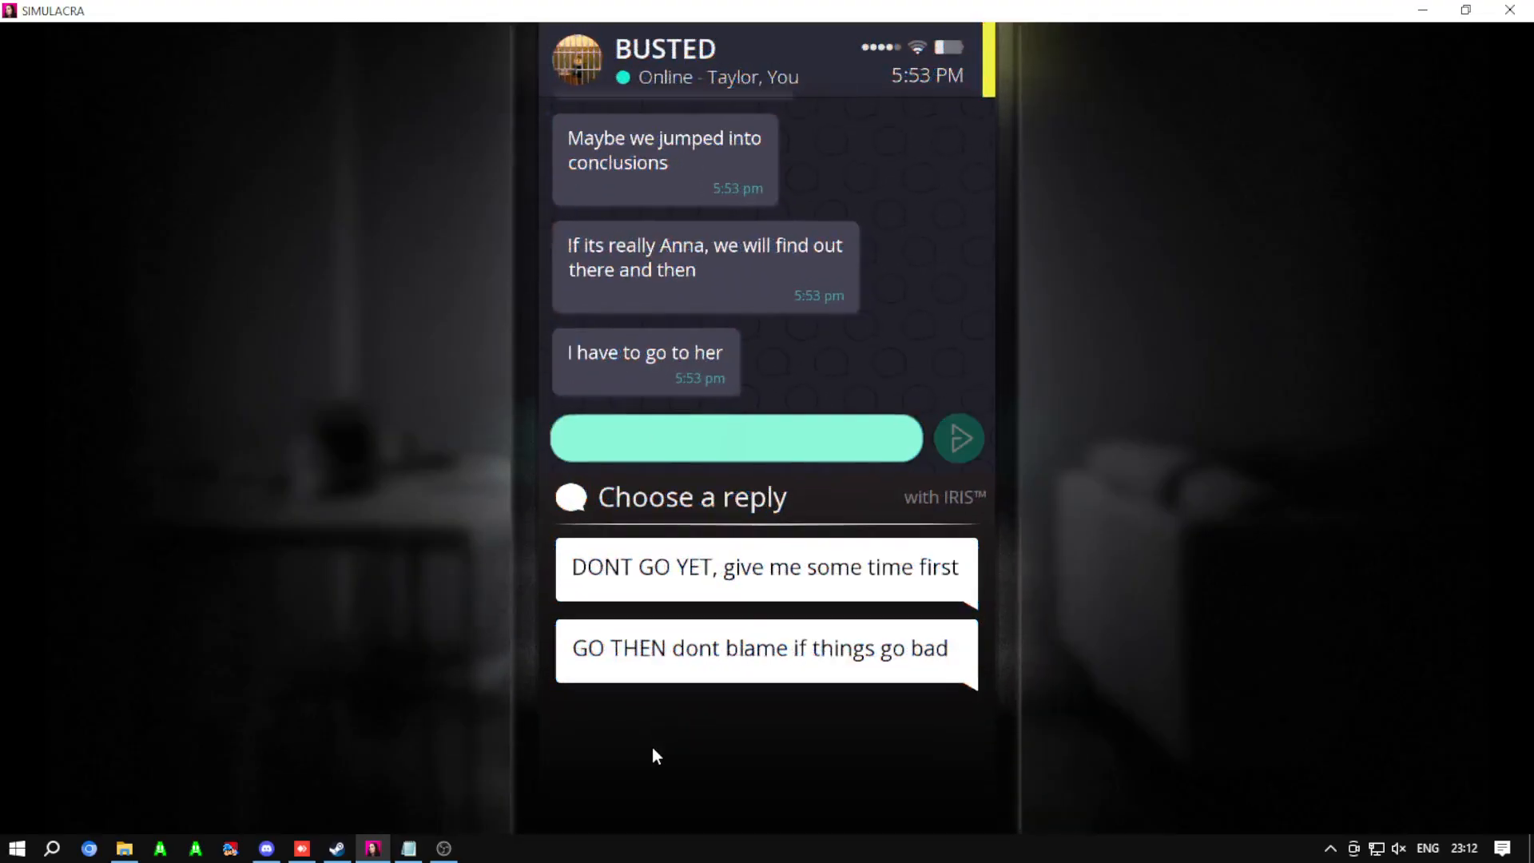
click(762, 566)
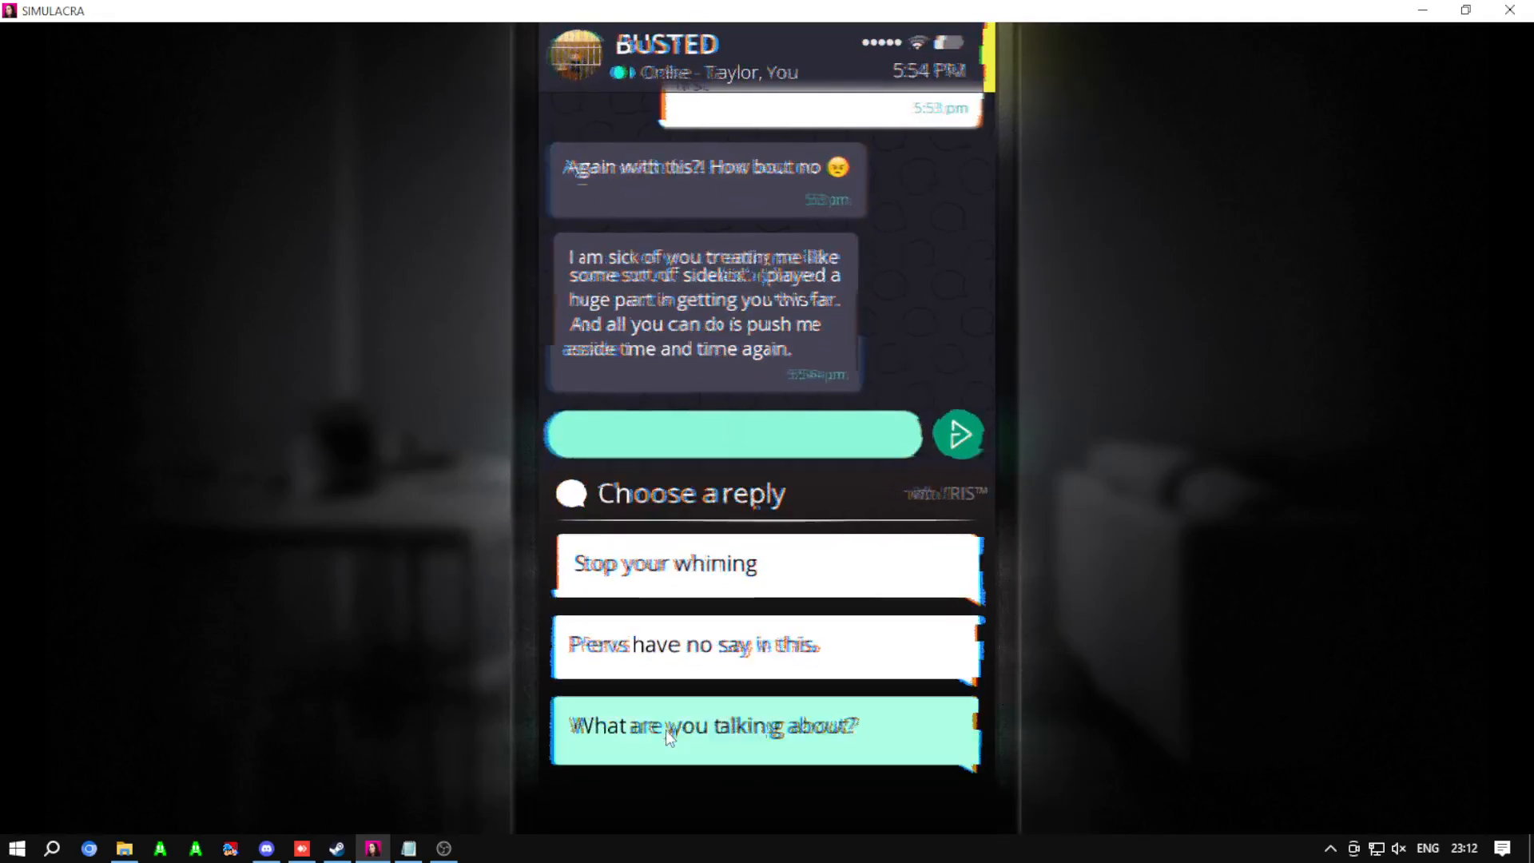
Step: Ask Taylor what he is talking about and respond to his rant about respect
click(766, 725)
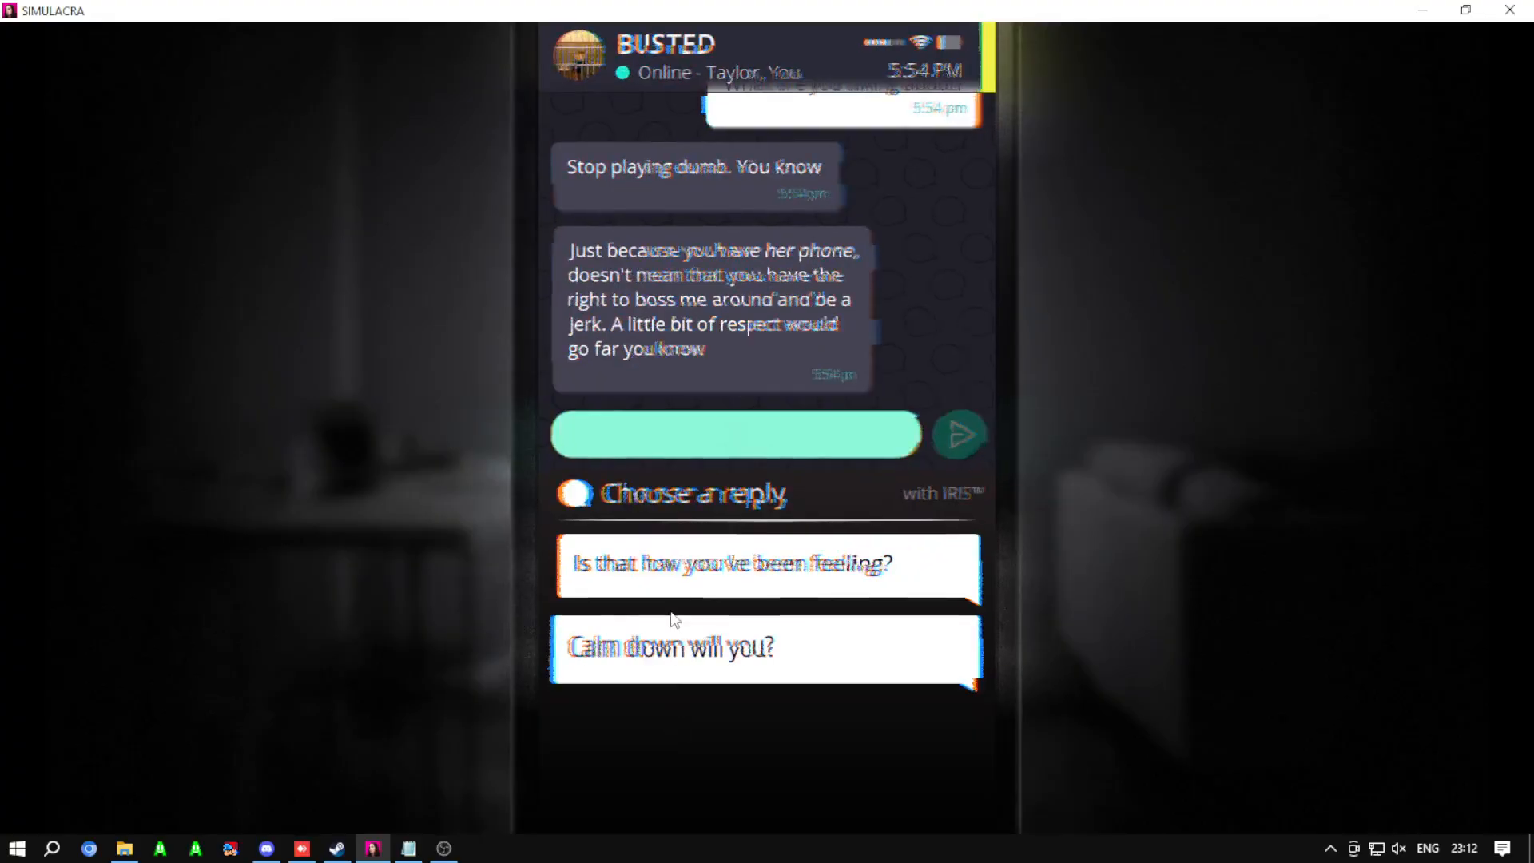
click(767, 564)
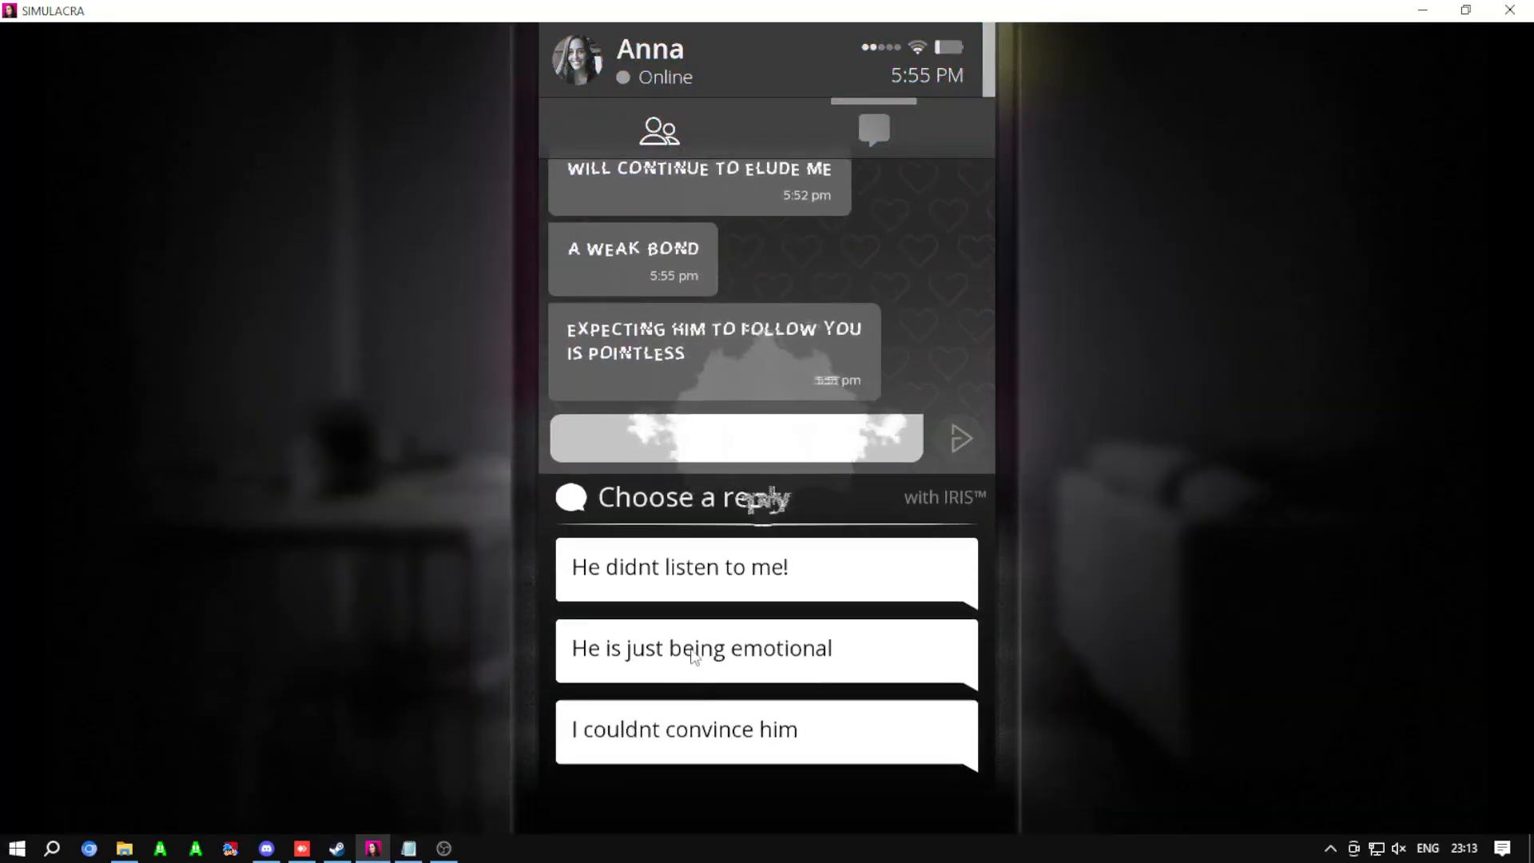
Step: Answer the entity's threats to erase Anna and Taylor, then return to the Spark messages list
click(765, 728)
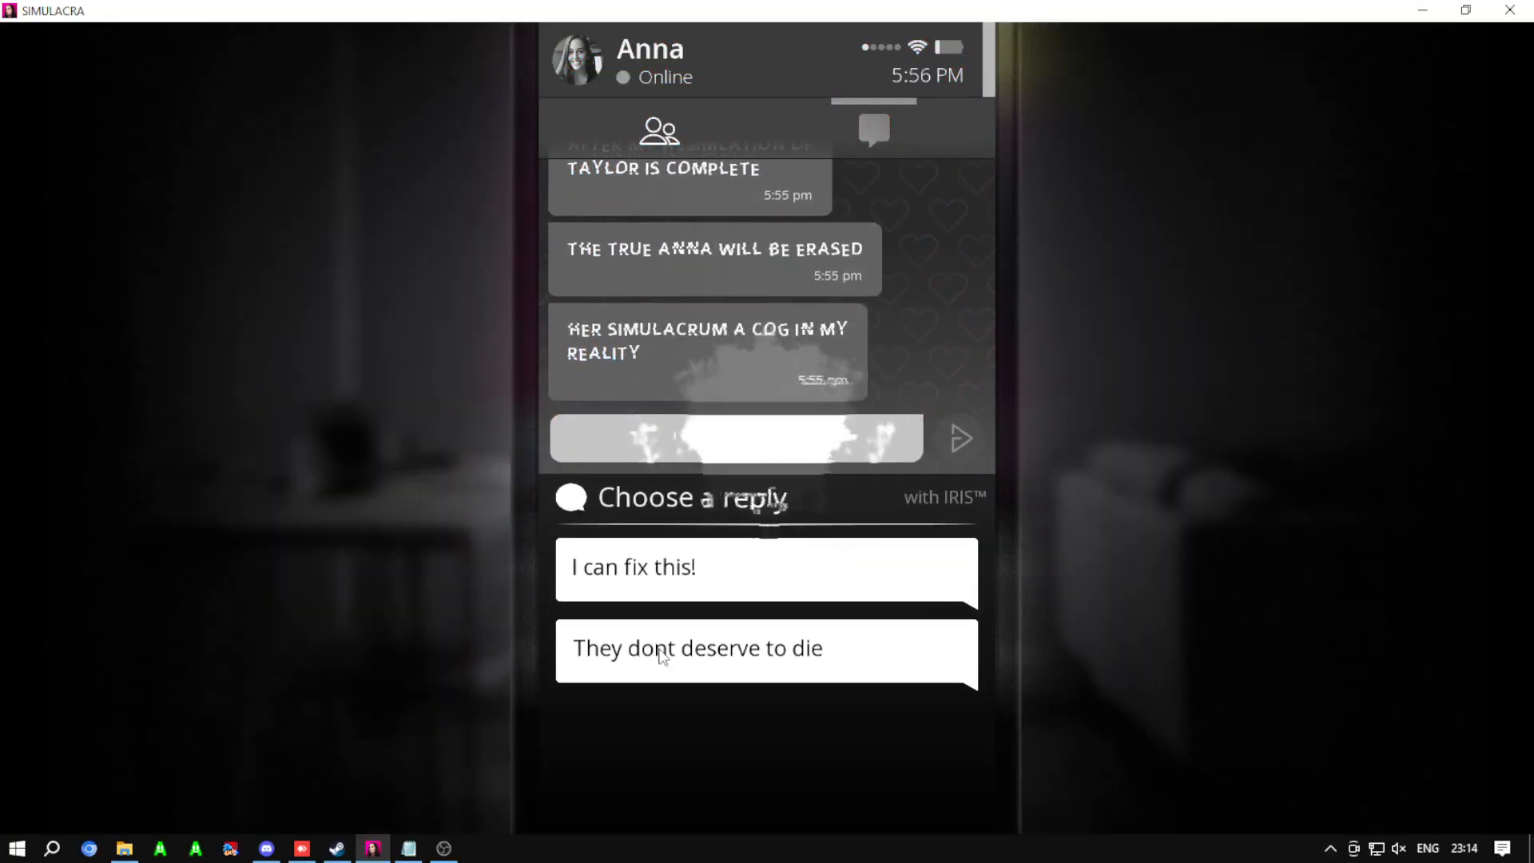
click(765, 566)
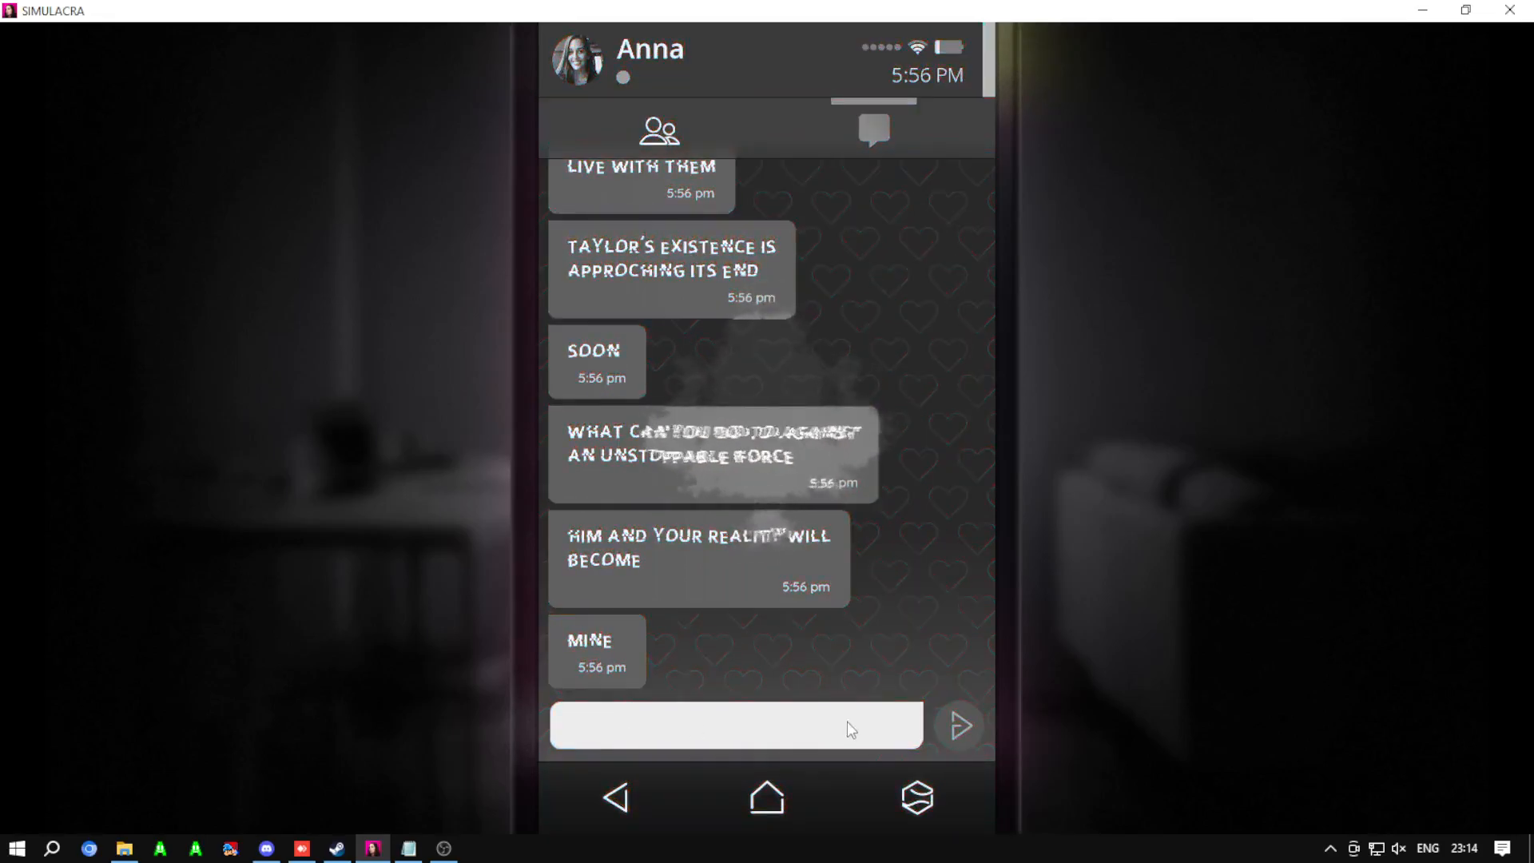
click(614, 797)
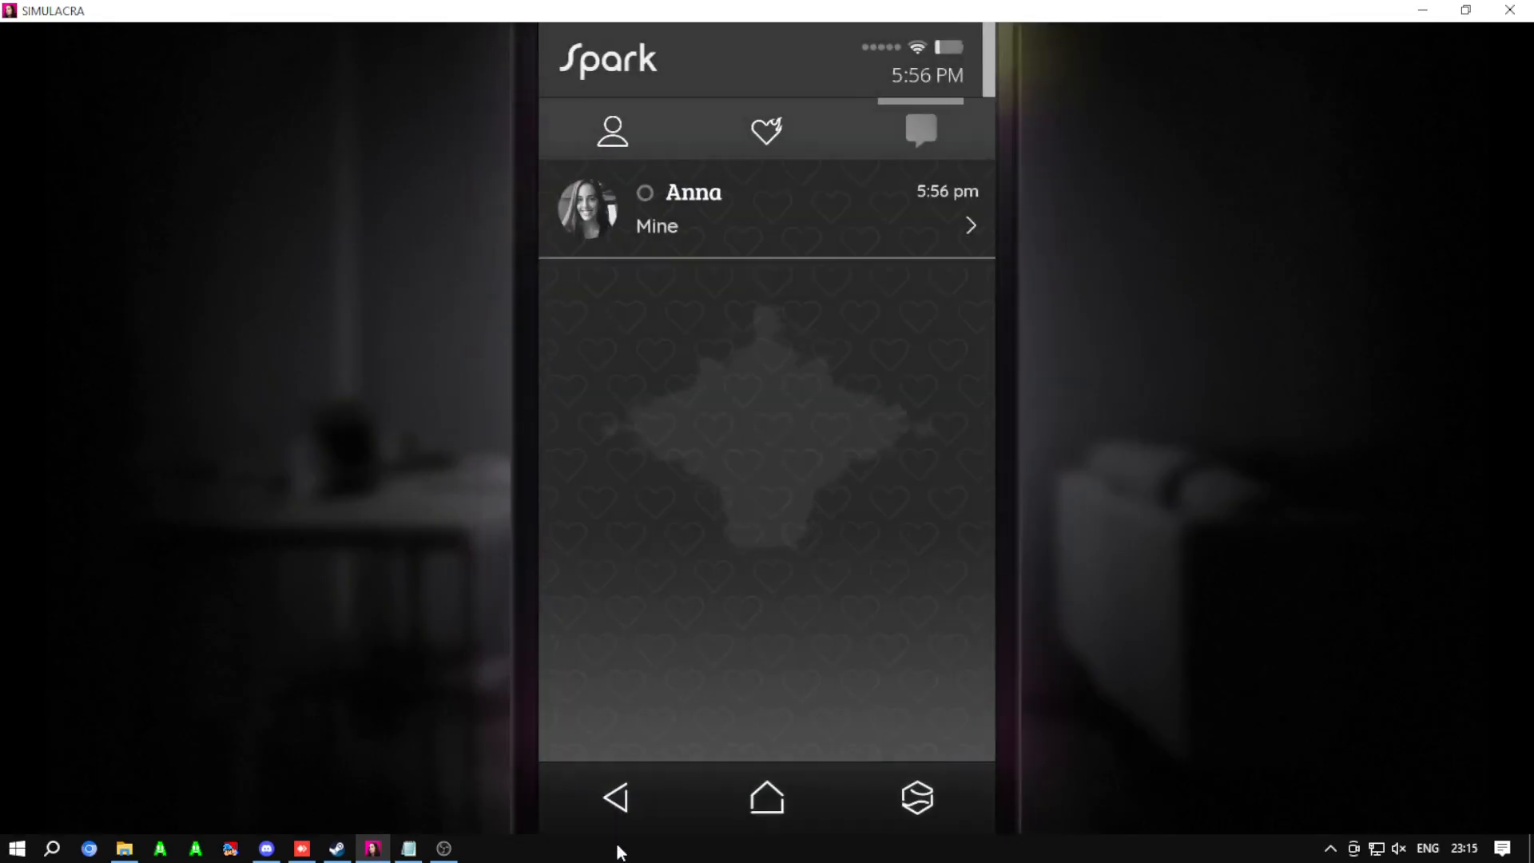